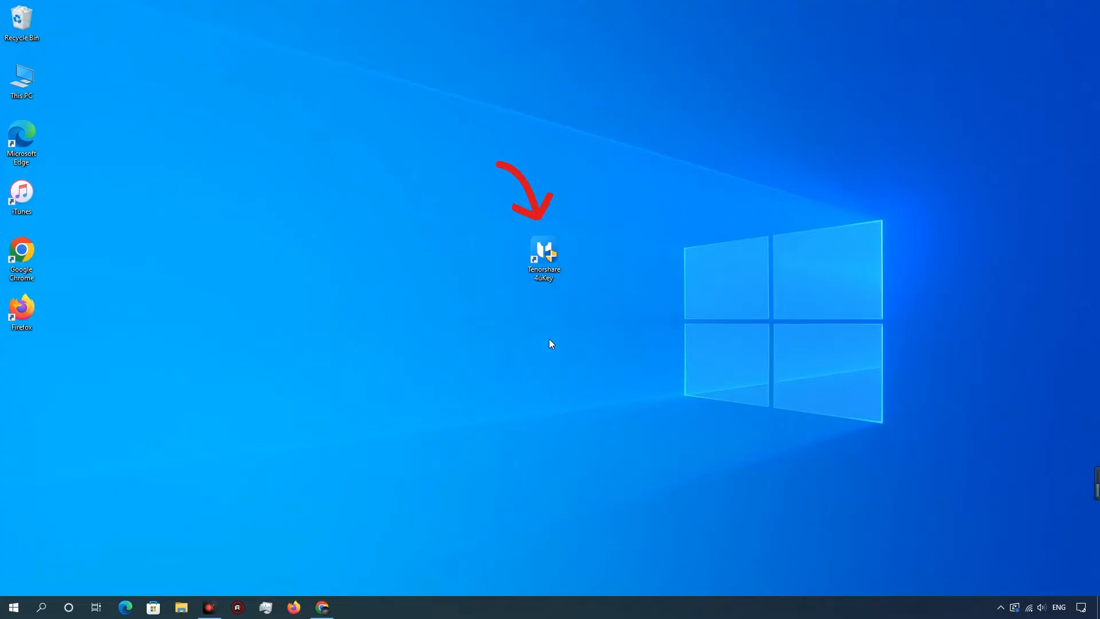
Launch Tenorshare 4uKey from its Windows desktop shortcut
click(543, 256)
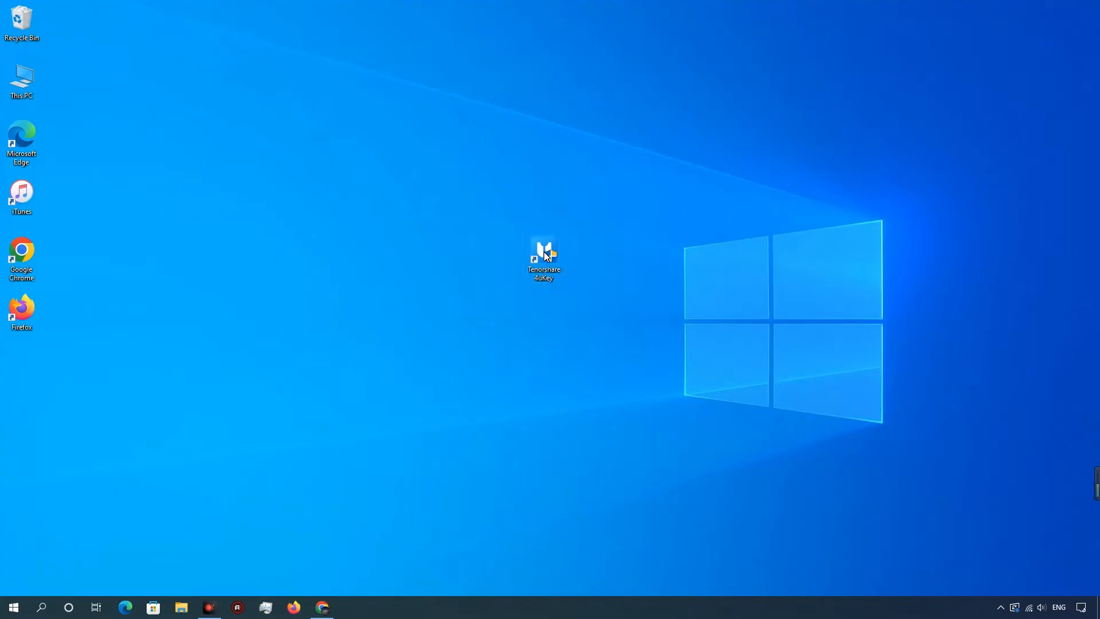
double_click(543, 254)
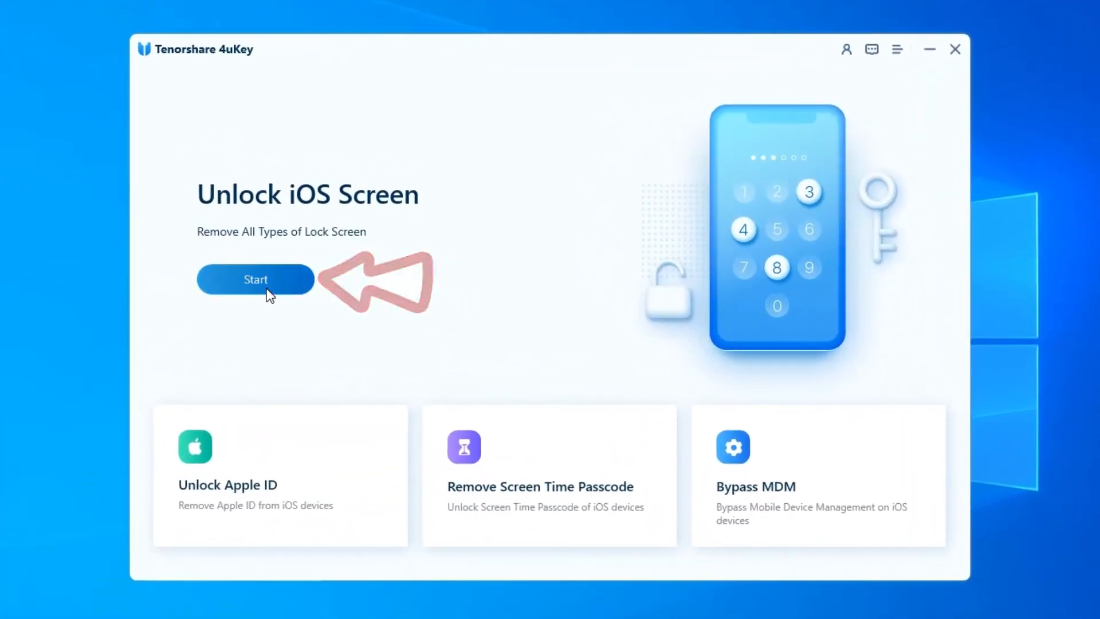
Unlock the iOS screen: get the iPhone 7 Plus firmware, remove the screen lock, and finish with Done
click(254, 280)
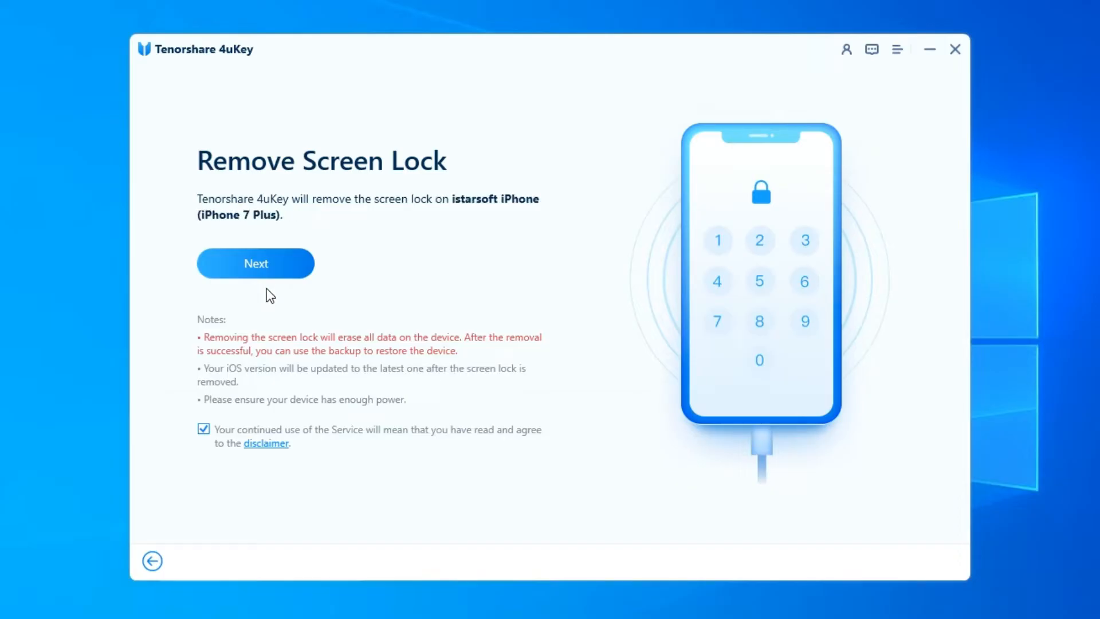
mouse_move(342, 217)
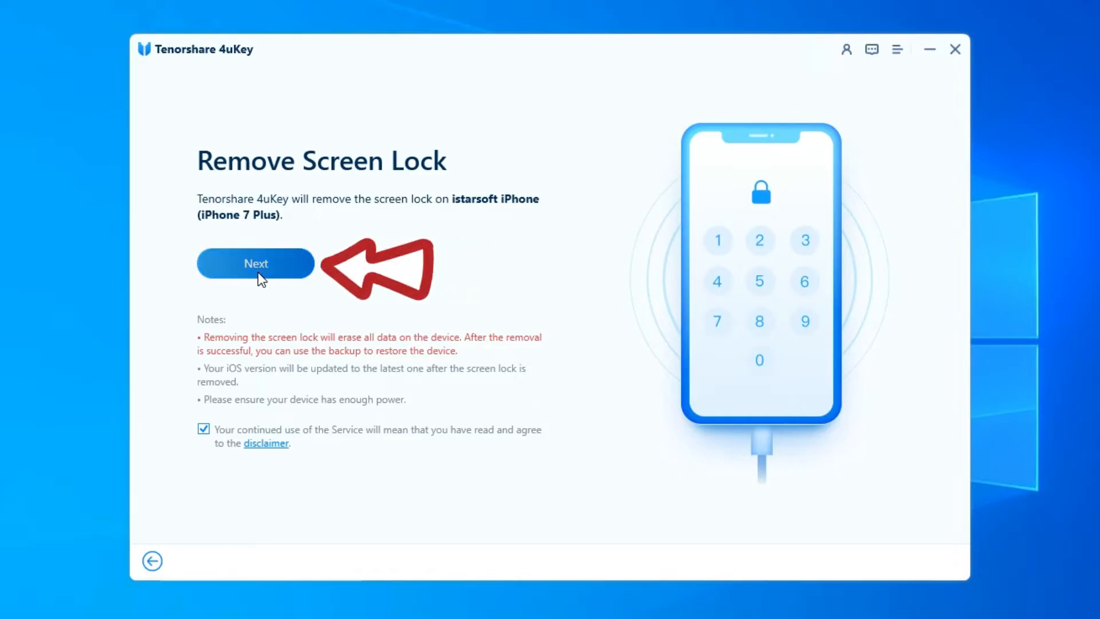
click(256, 263)
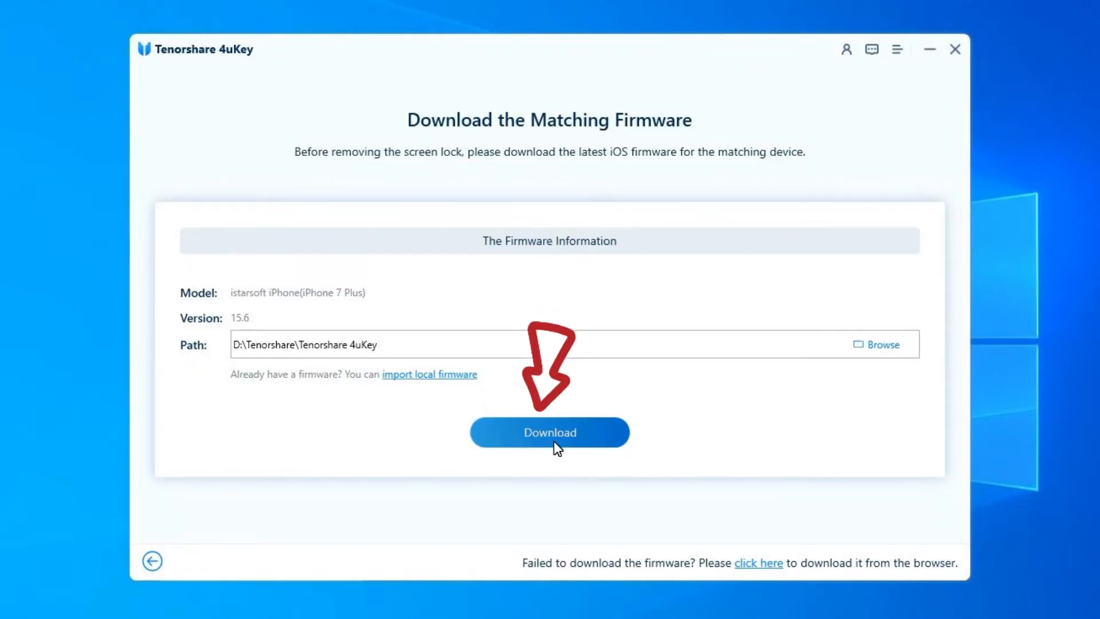
click(549, 432)
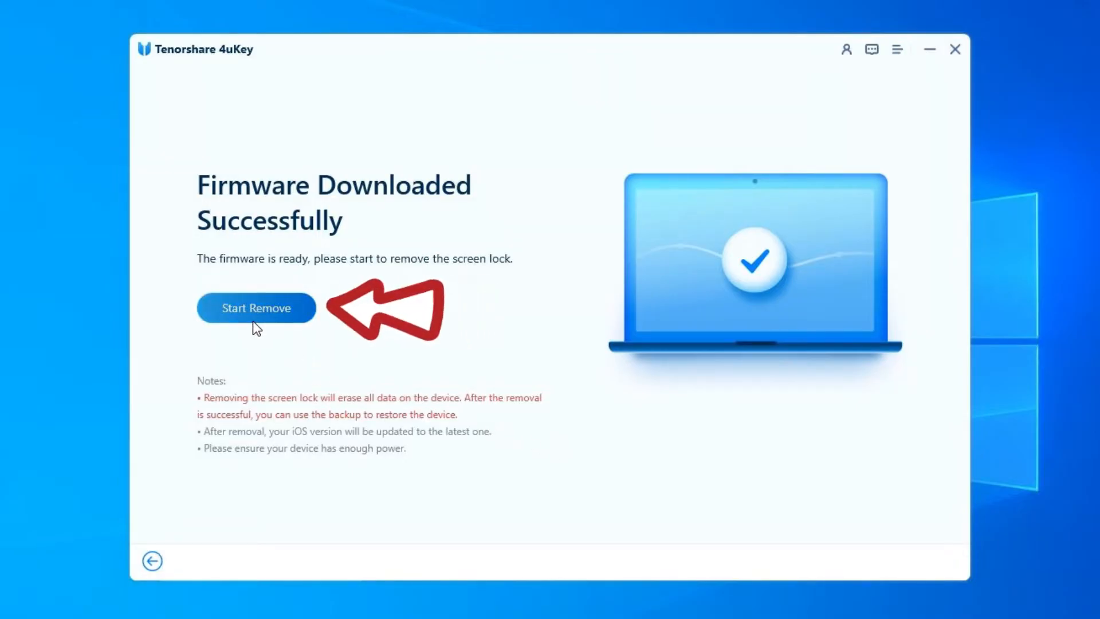
click(256, 308)
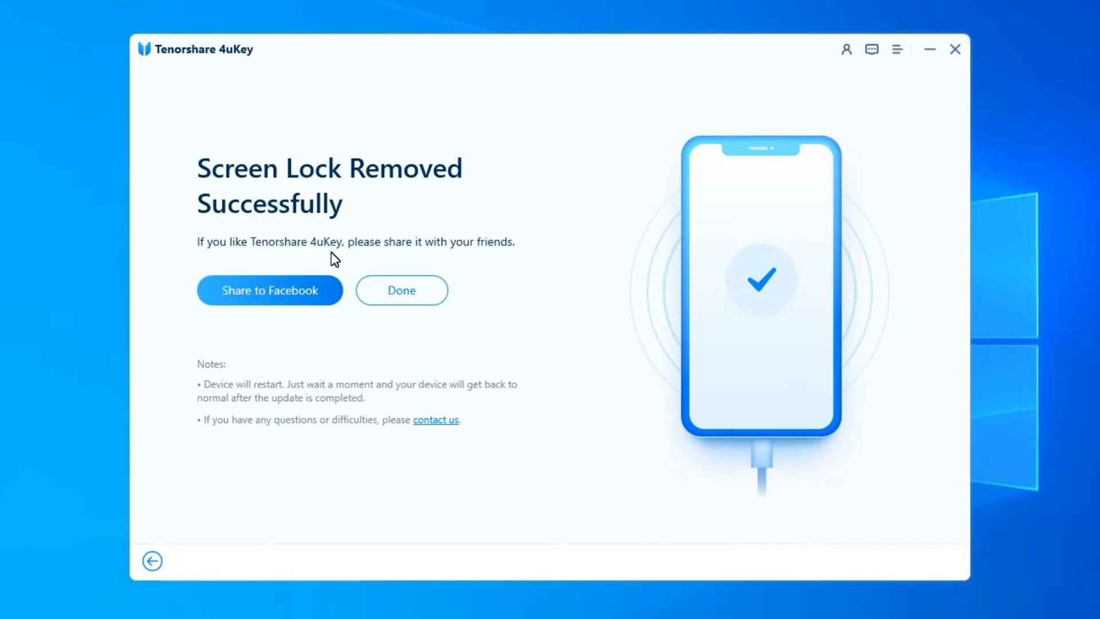
click(401, 290)
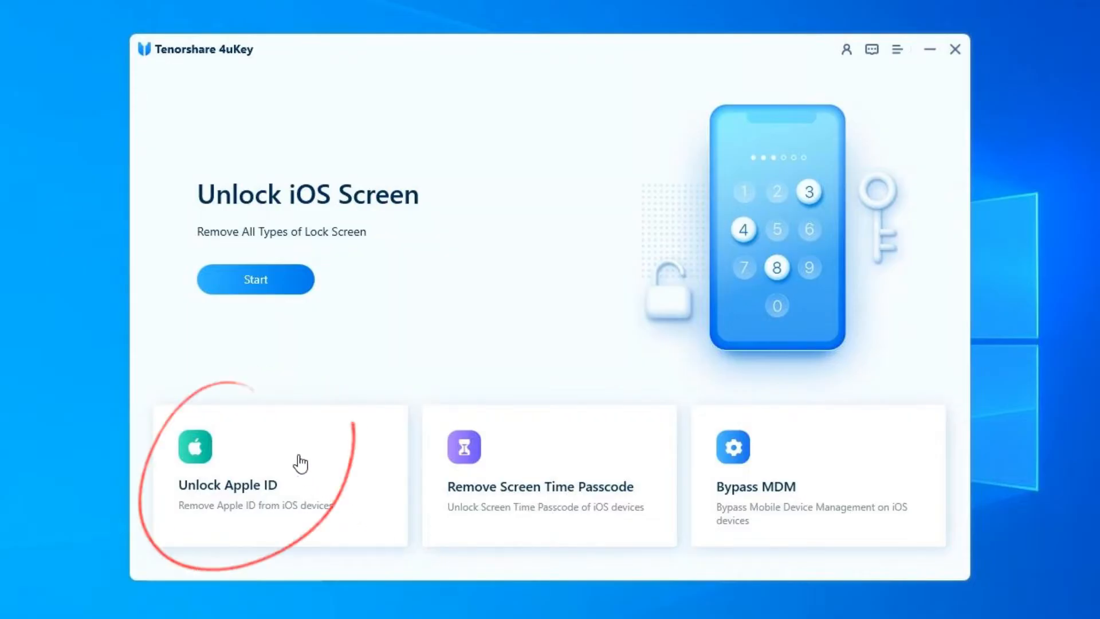
Start Unlock Apple ID removal, answering Yes to screen lock and Yes to Two-Factor Authentication
click(273, 477)
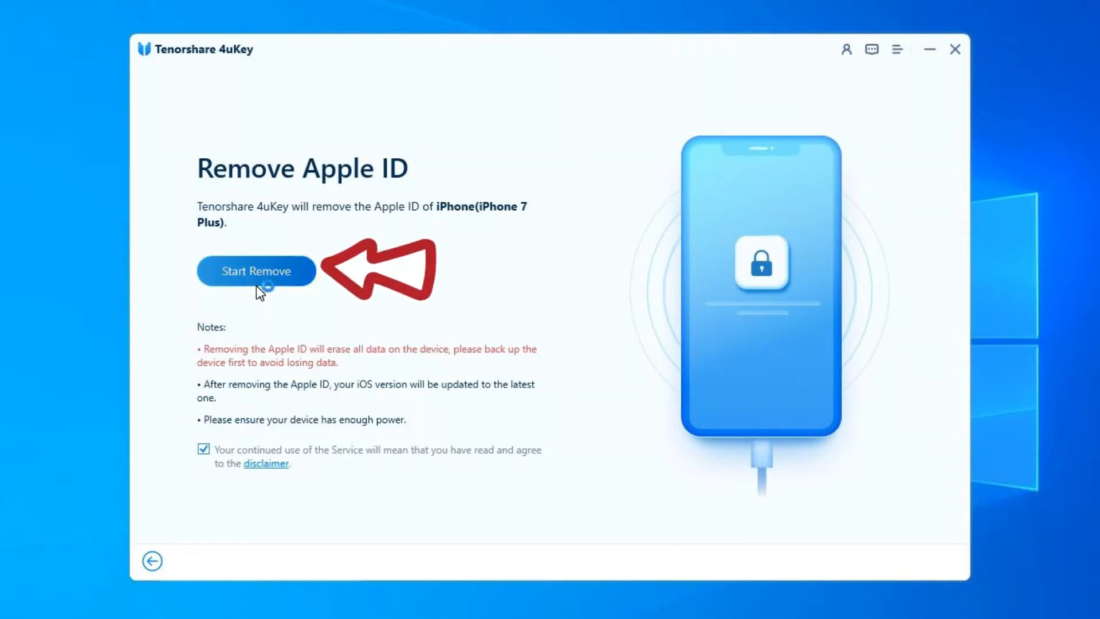
click(255, 270)
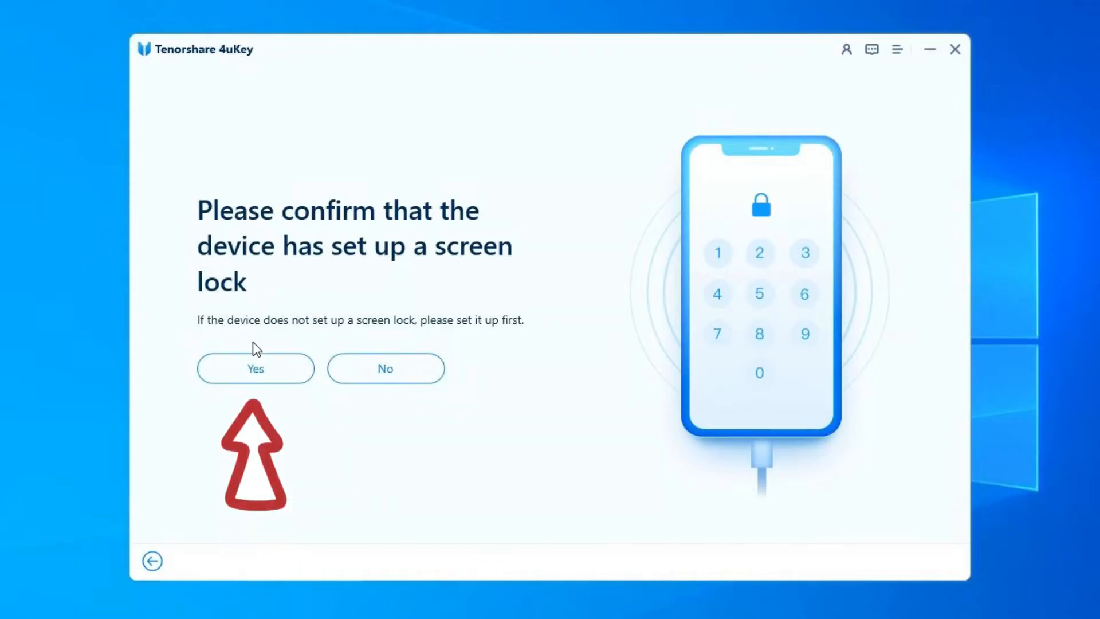
click(255, 368)
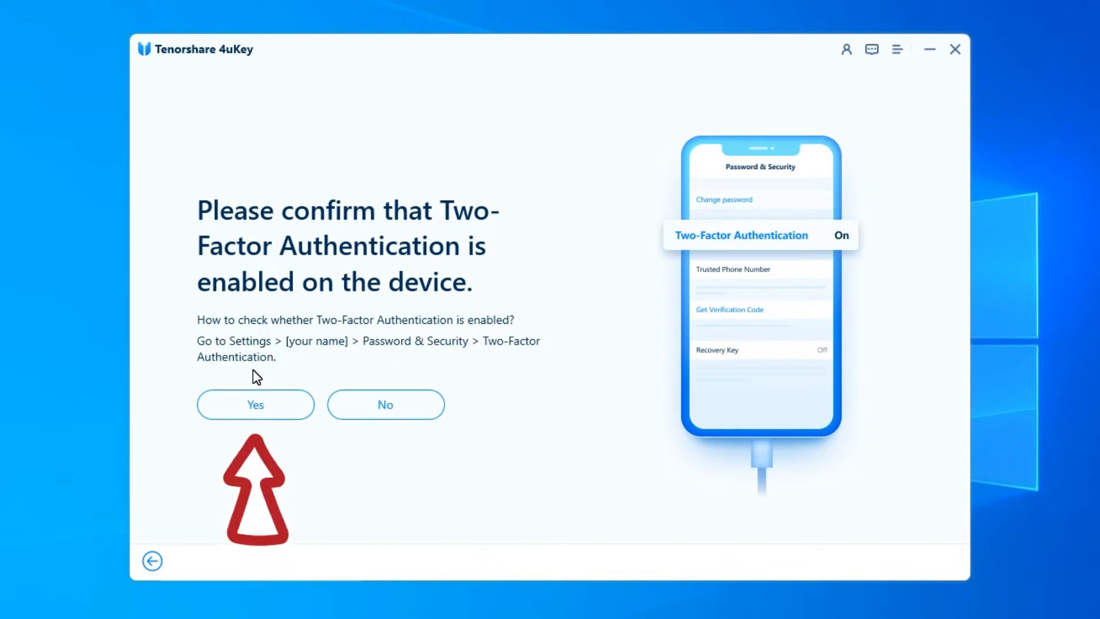
click(254, 405)
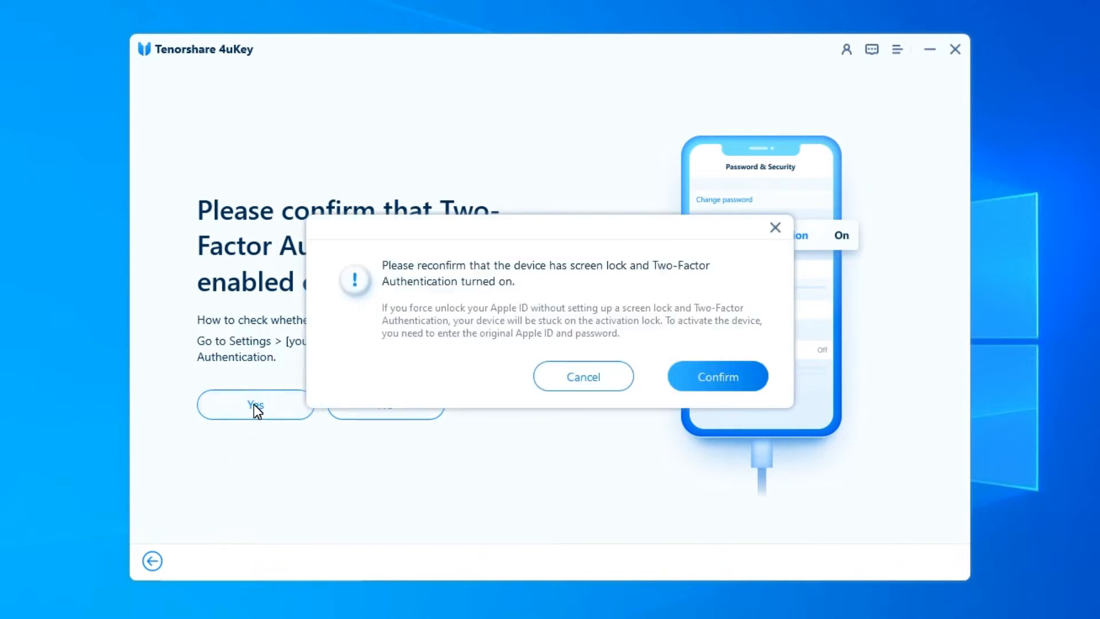
mouse_move(583, 377)
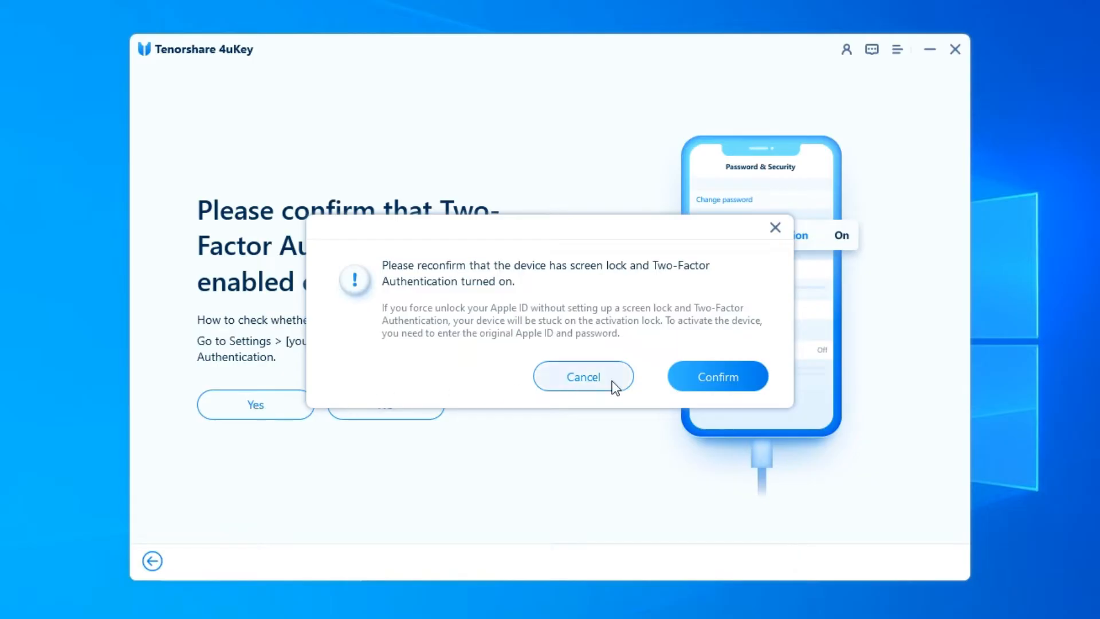
Confirm the reconfirmation warning to reach the iOS 15.6 firmware download for the iPhone 7 Plus
click(717, 375)
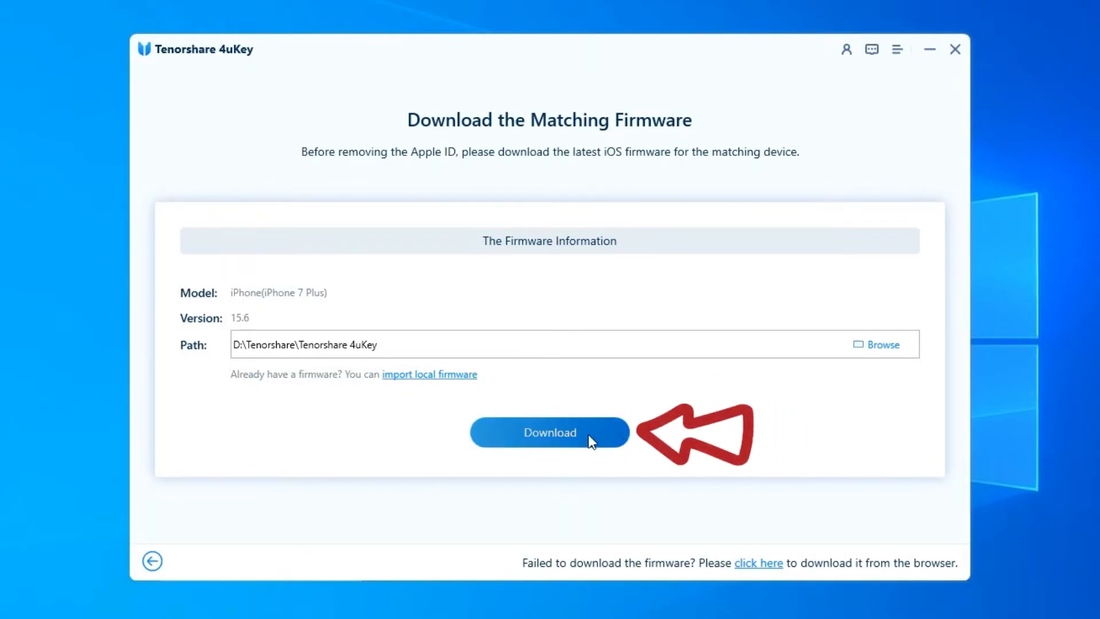
Download the firmware, remove the Apple ID from the iPhone, and finish with Done
click(549, 432)
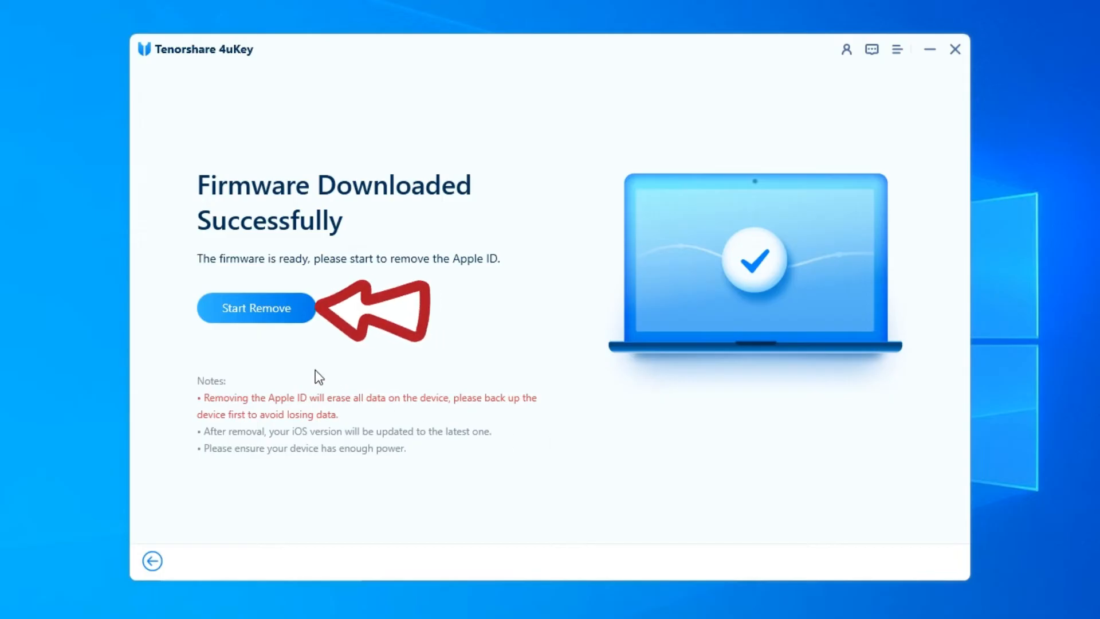
click(256, 309)
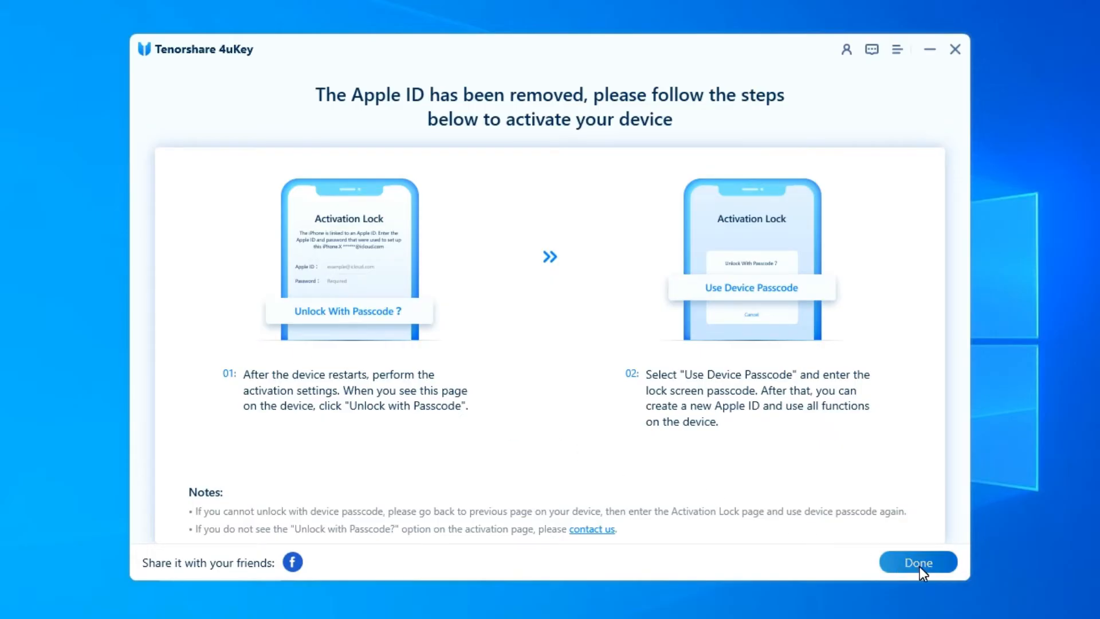
click(916, 562)
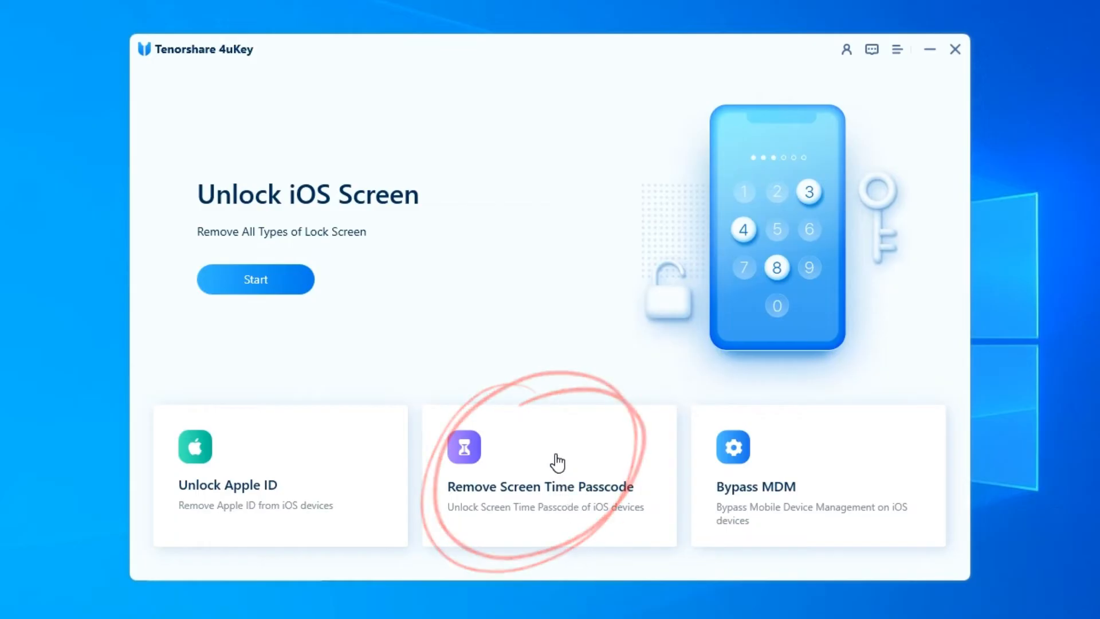
Choose Remove Screen Time Passcode and start removal, bringing up the Find My iPhone instructions
click(541, 475)
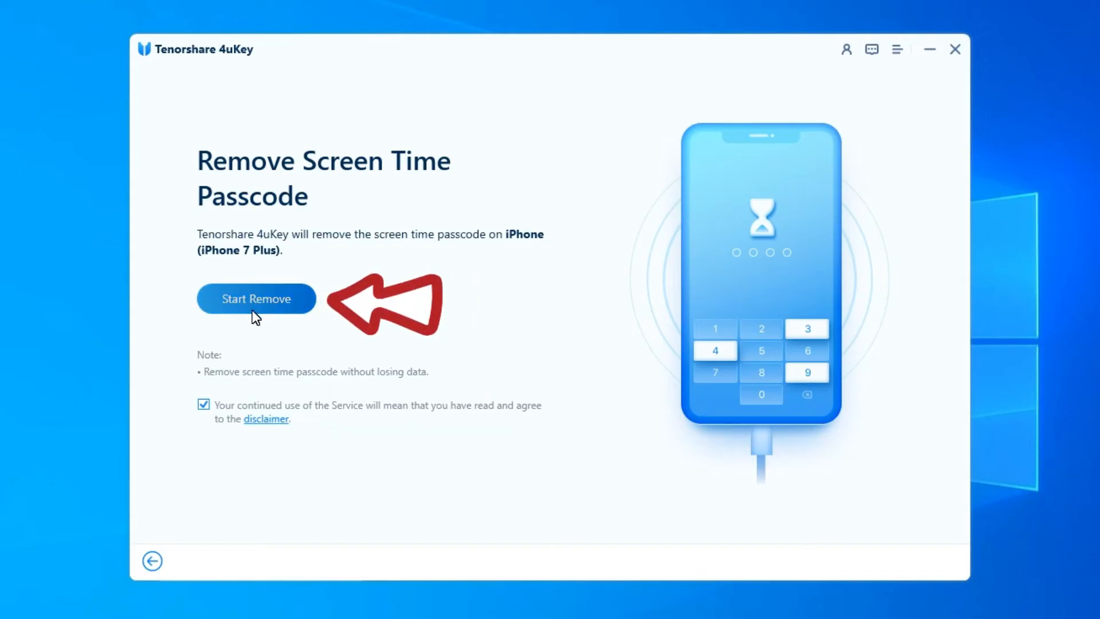
click(255, 297)
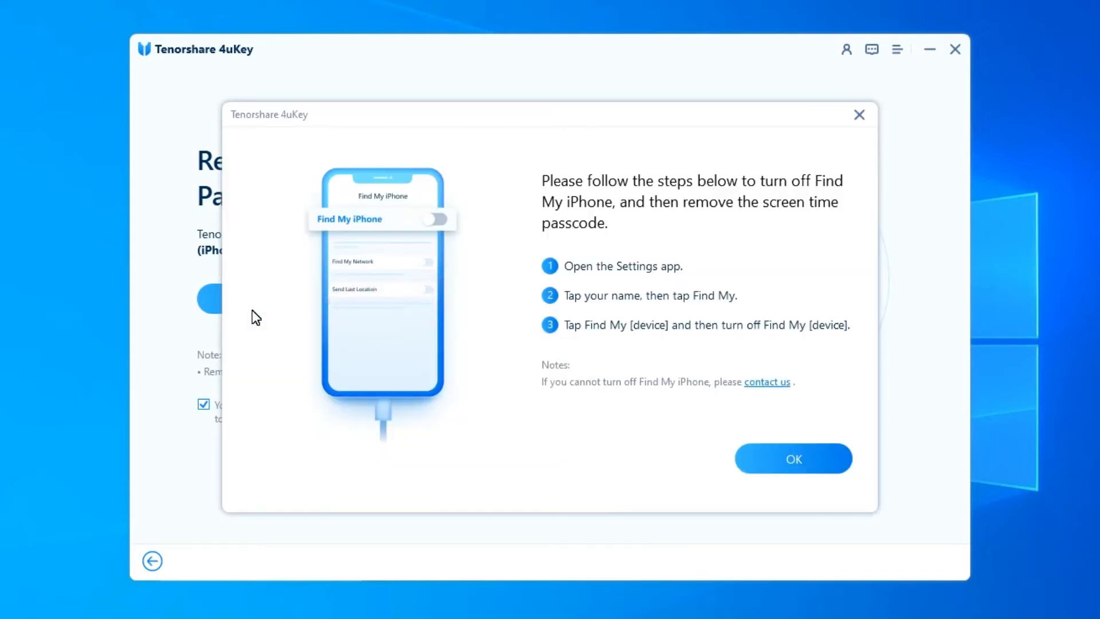
mouse_move(627, 345)
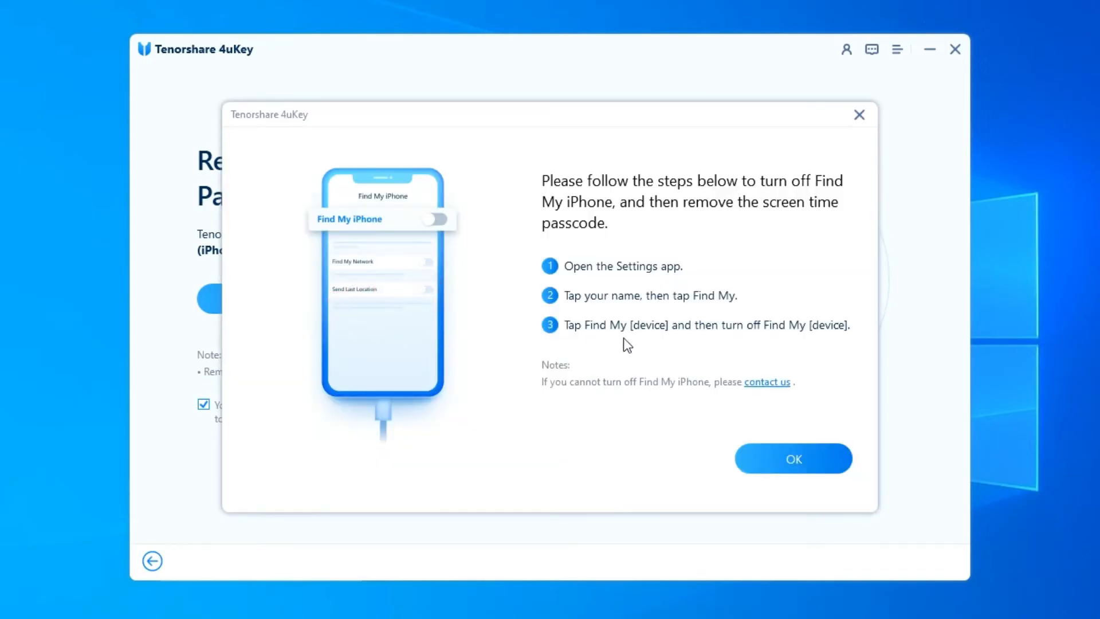
mouse_move(658, 351)
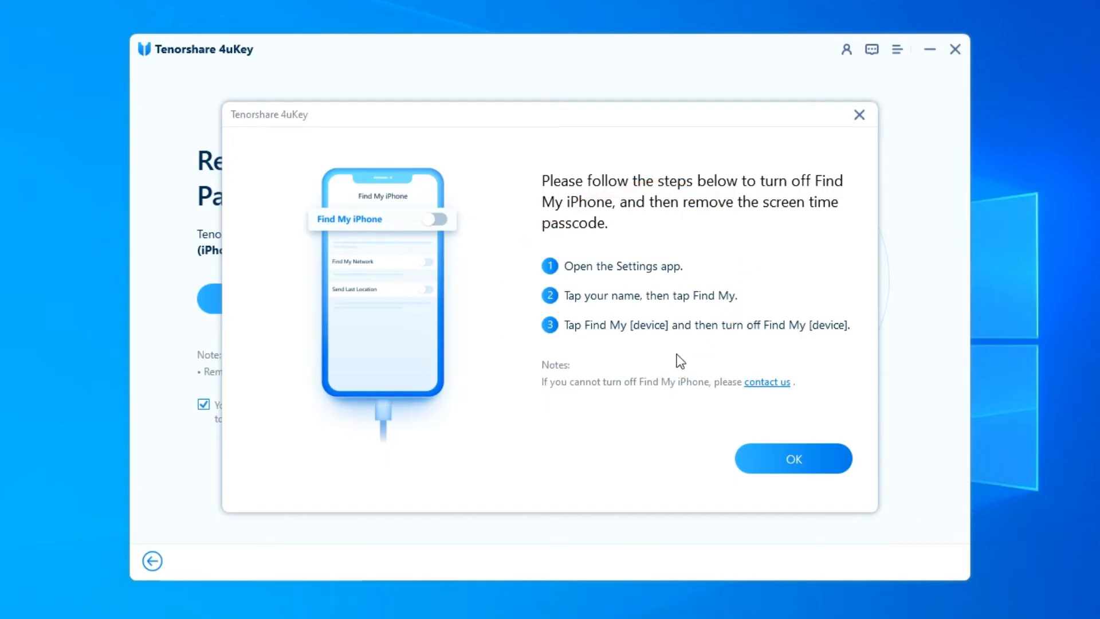
Acknowledge the Find My iPhone instructions with OK, returning to the Screen Time passcode page
click(792, 458)
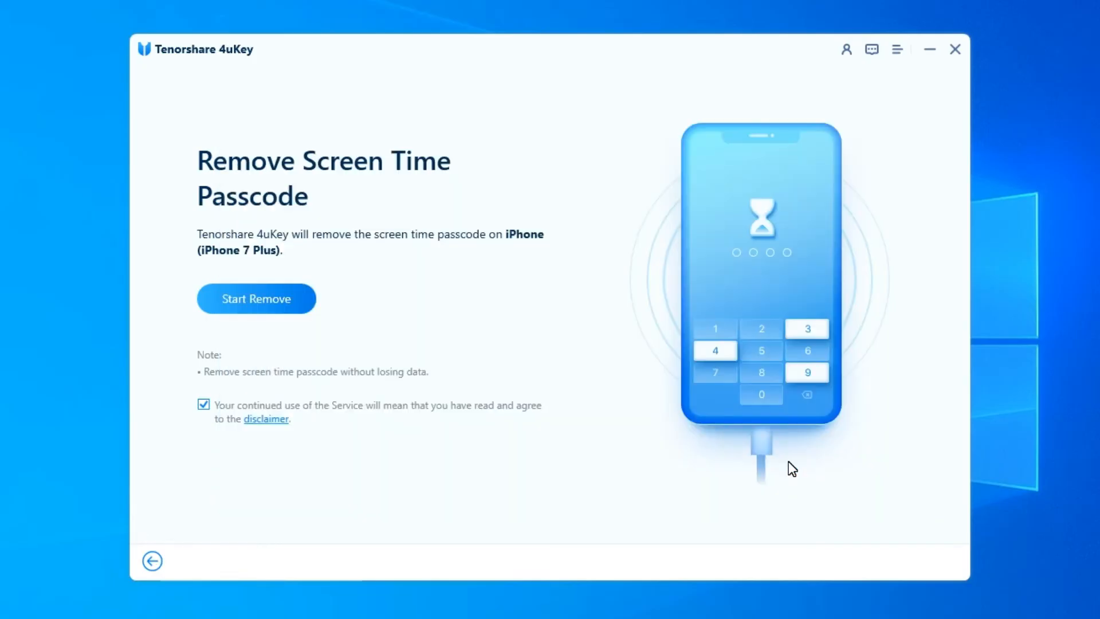
mouse_move(256, 308)
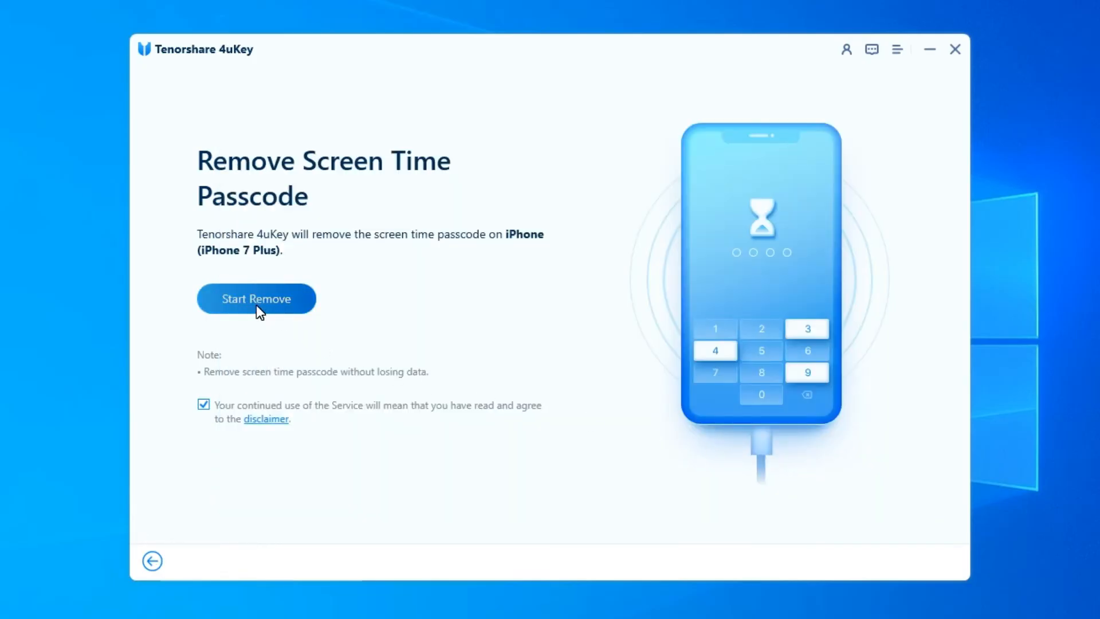
Remove the Screen Time passcode from the iPhone 7 Plus and finish the setup guide with Done
click(255, 298)
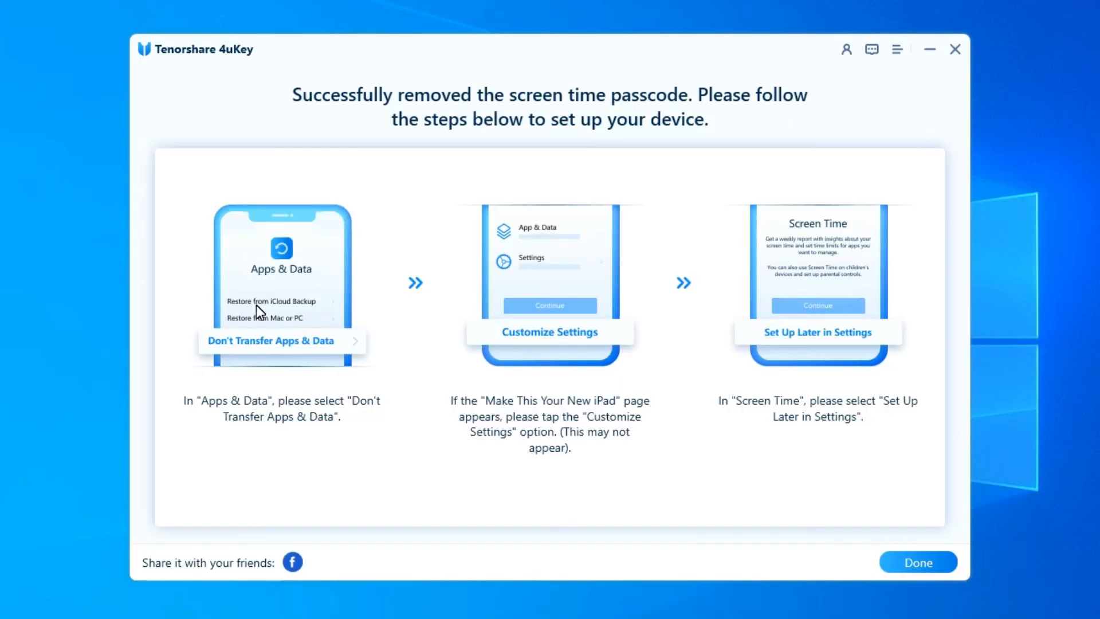
mouse_move(317, 352)
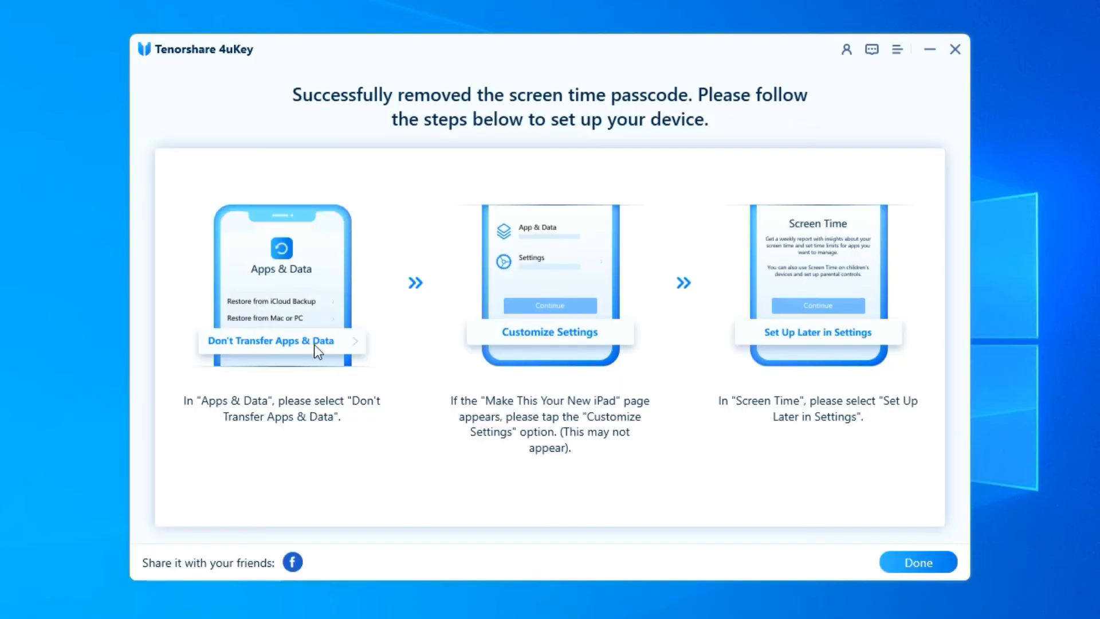
mouse_move(539, 488)
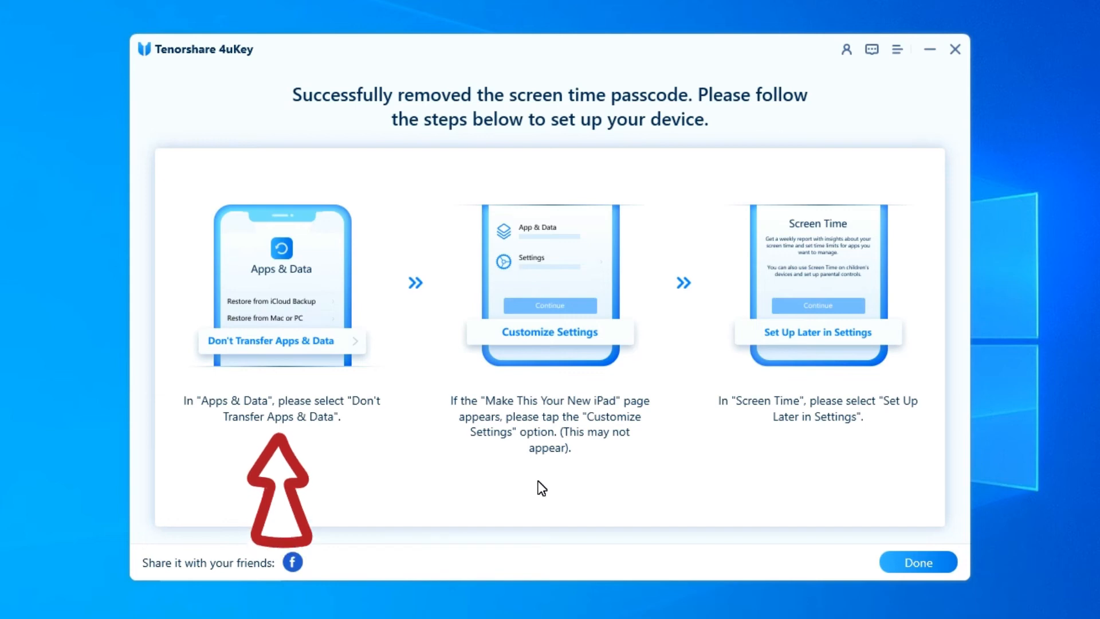
mouse_move(540, 483)
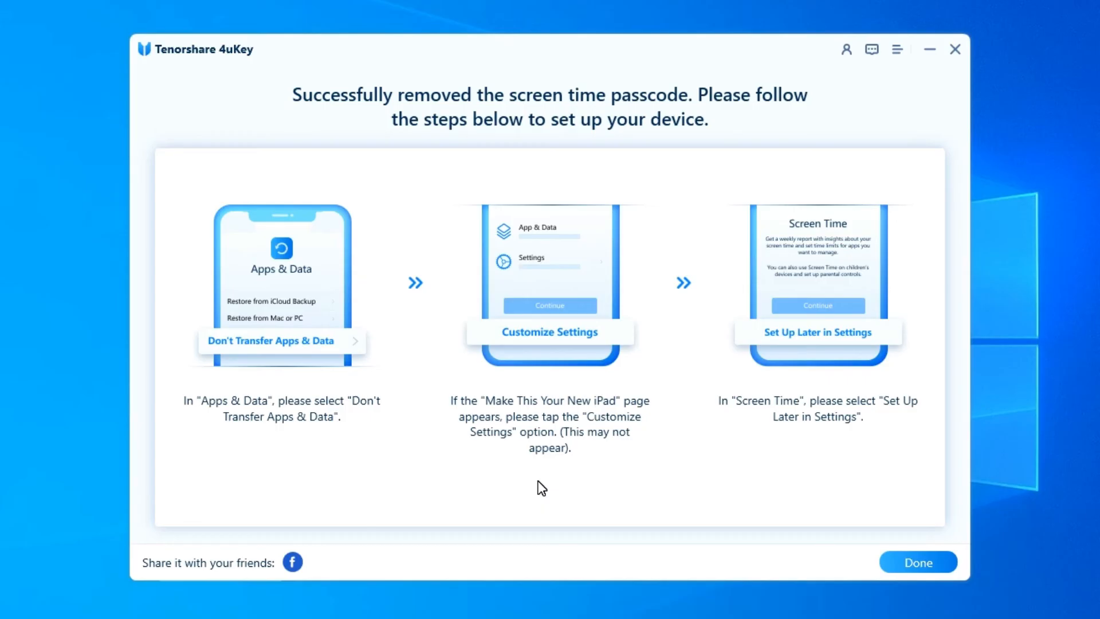
click(918, 561)
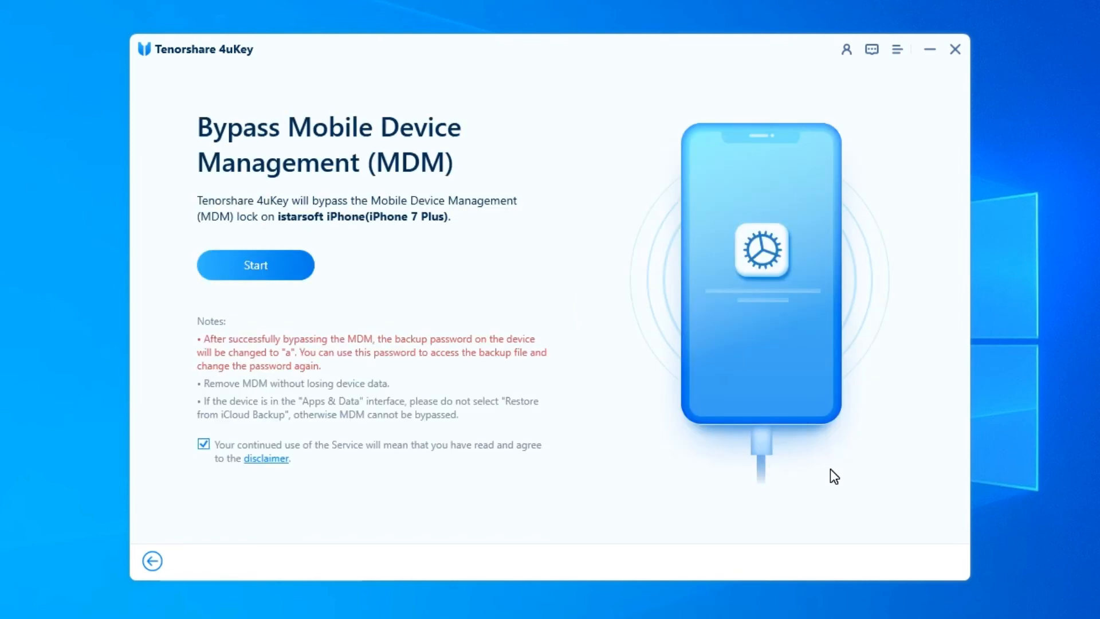
mouse_move(341, 248)
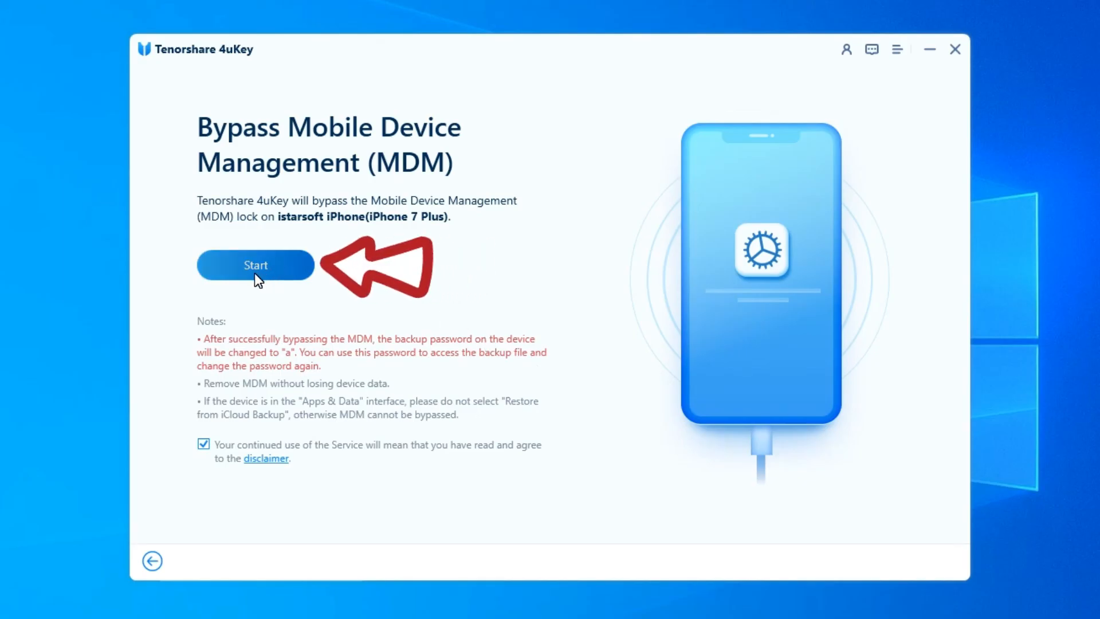
Start the Bypass MDM process on the iPhone 7 Plus
click(255, 265)
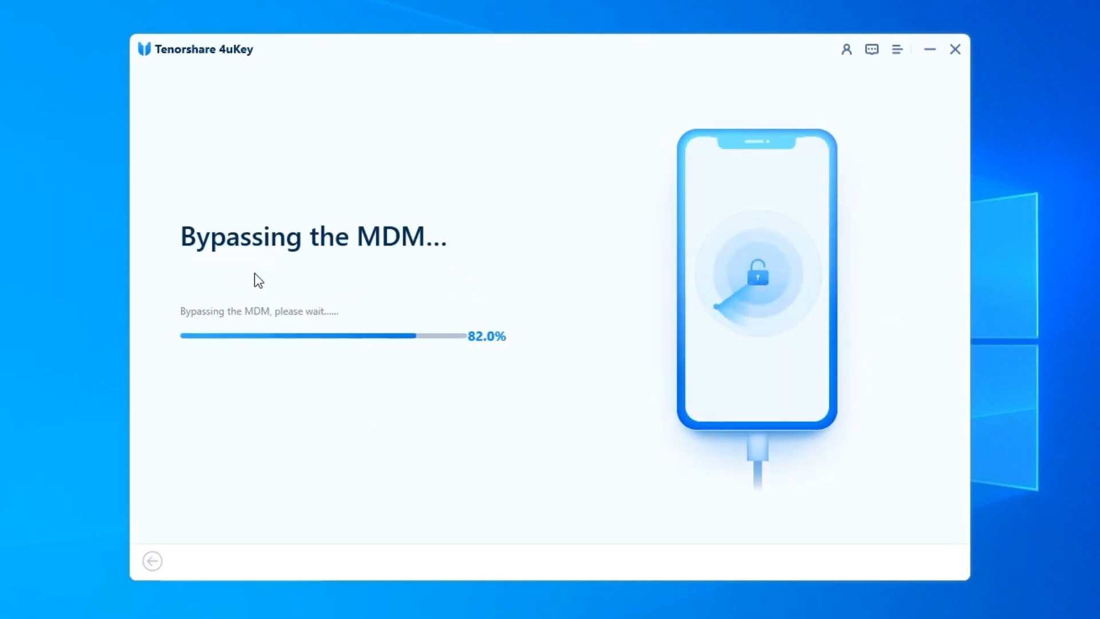